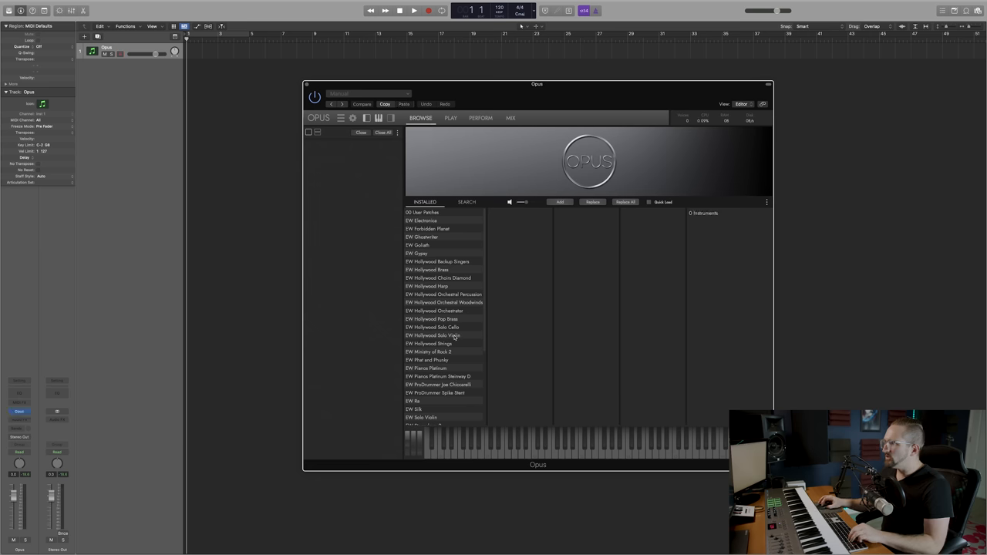
Step: Load Hollywood Strings 1st Violins Leg Slur + Port LITE from Opus Browse
{"action": "left_click", "coordinate": [430, 344]}
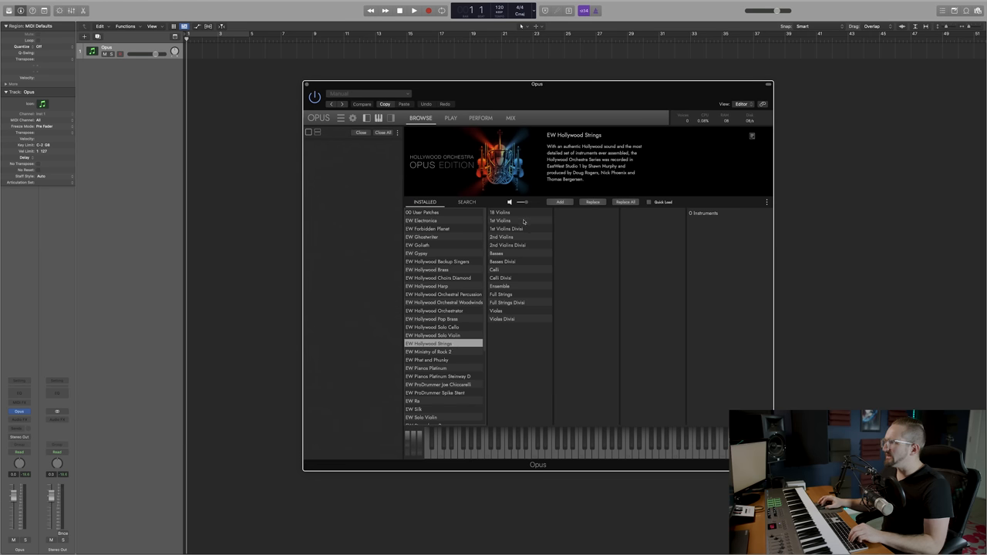
{"action": "left_click", "coordinate": [501, 220]}
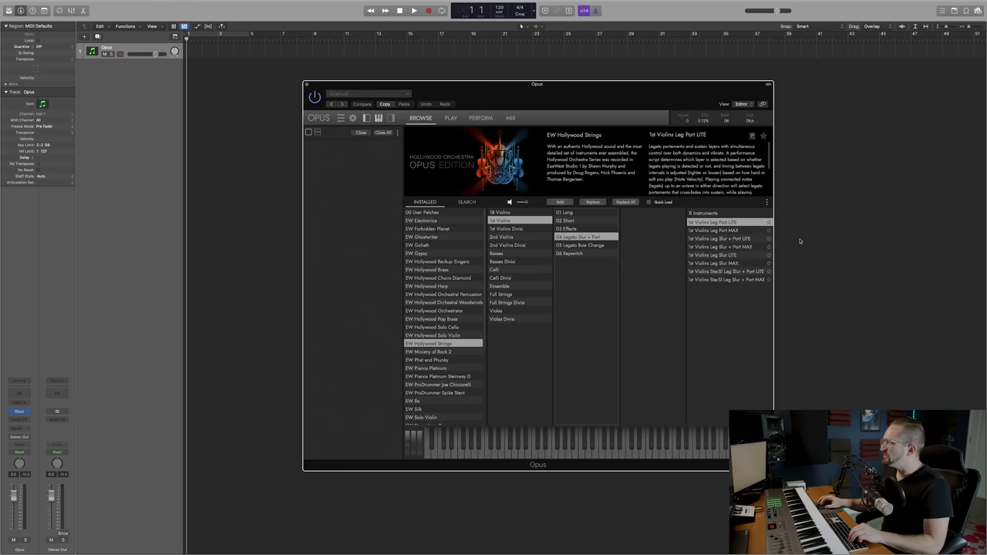
{"action": "left_click", "coordinate": [725, 239]}
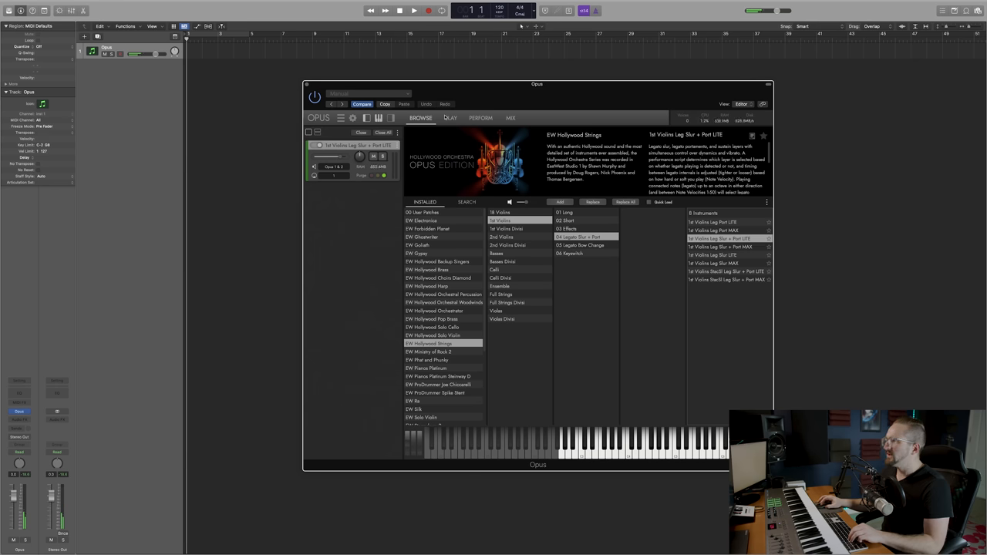
Step: Show the Play page for the loaded 1st Violins legato patch
{"action": "left_click", "coordinate": [451, 118]}
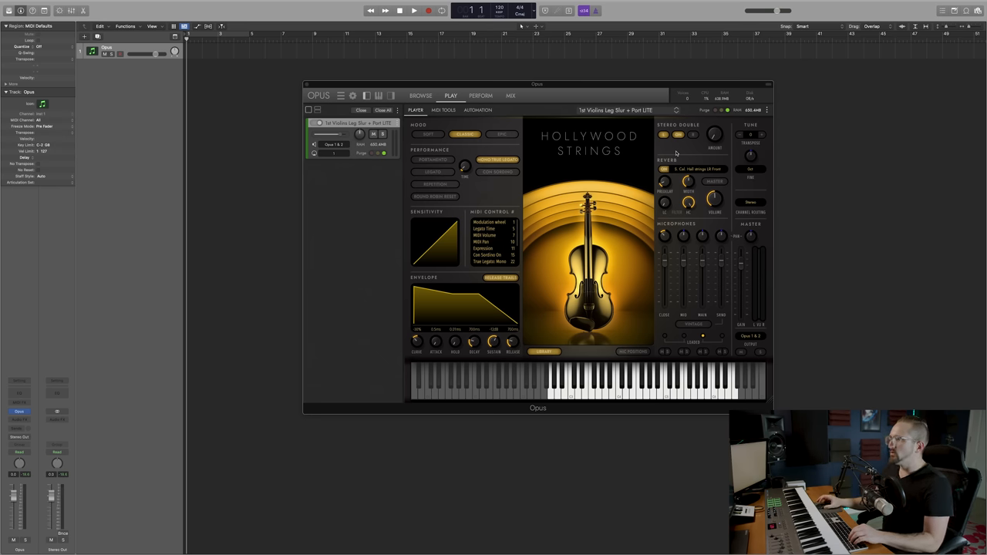
{"action": "mouse_move", "coordinate": [855, 189]}
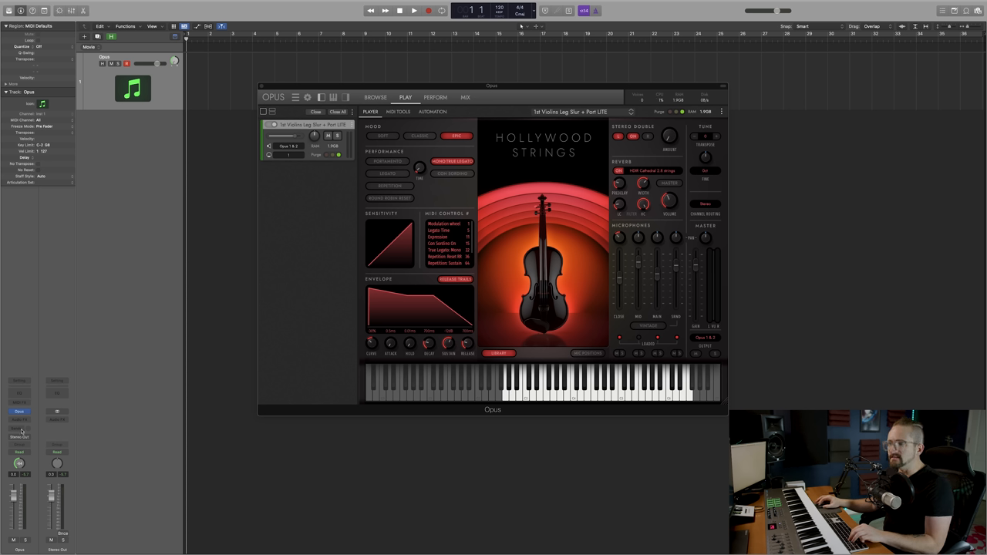
Step: Add a Bus 1 send on the Opus channel strip feeding the Reverb aux
{"action": "left_click", "coordinate": [17, 441]}
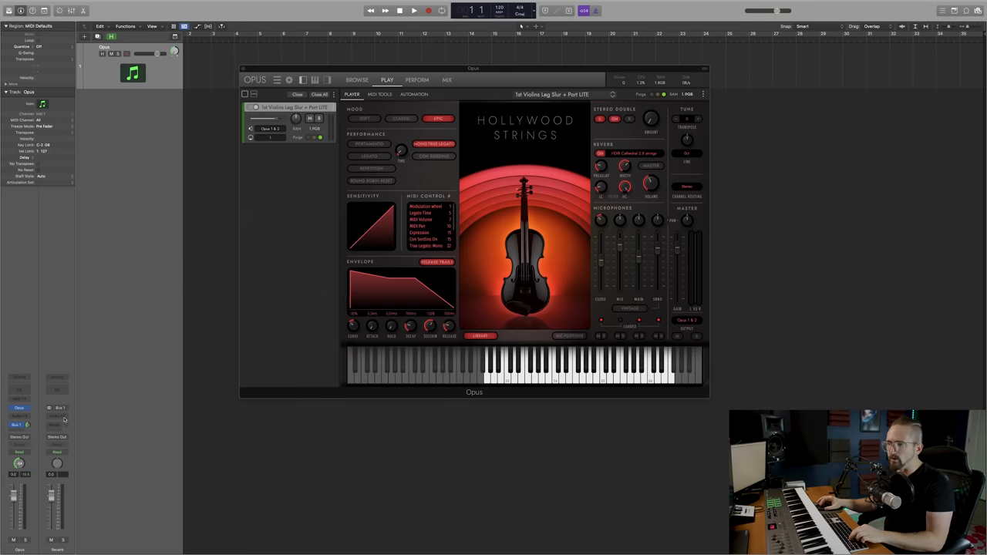
{"action": "left_click", "coordinate": [60, 416]}
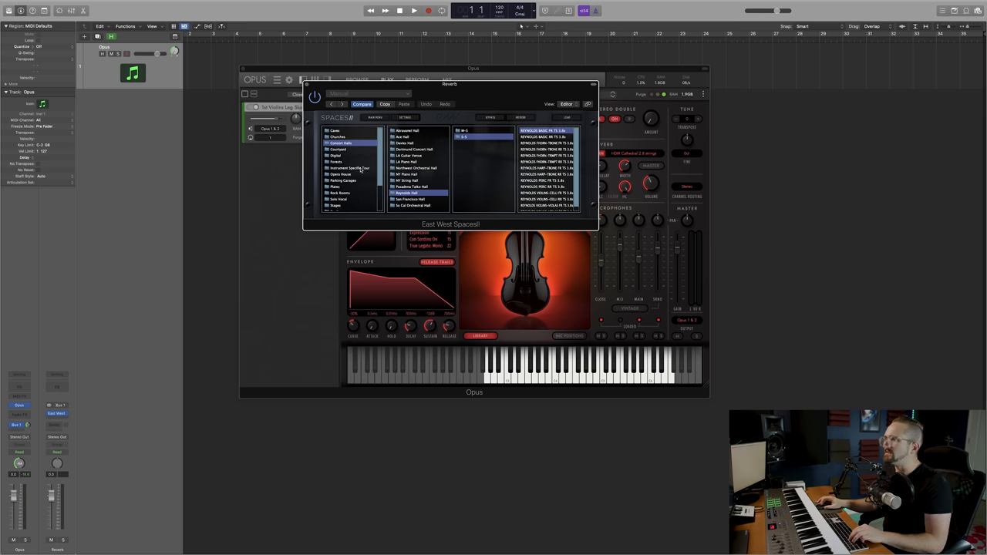
Step: Browse Spaces II to Instrument Specific Tour > Strings impulses
{"action": "left_click", "coordinate": [351, 167]}
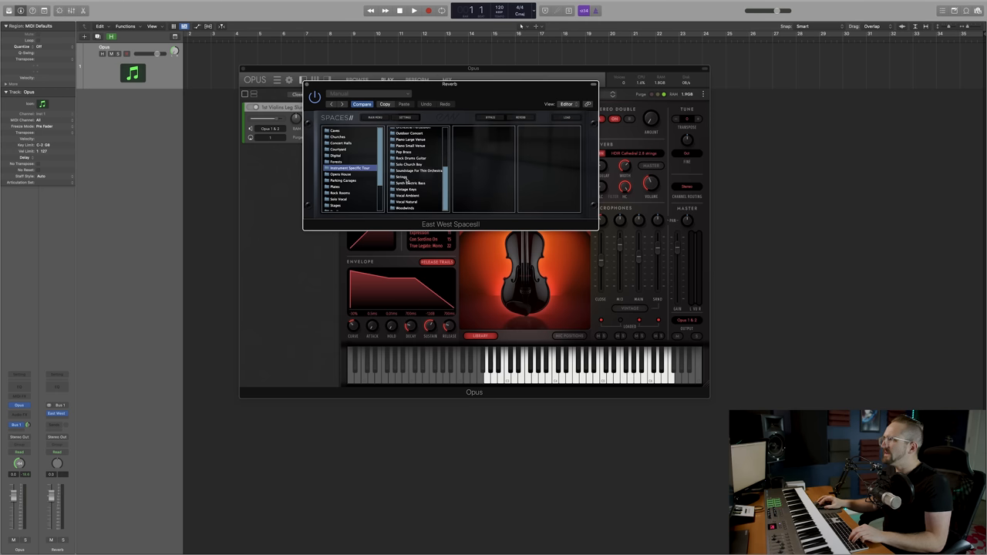
{"action": "left_click", "coordinate": [403, 176]}
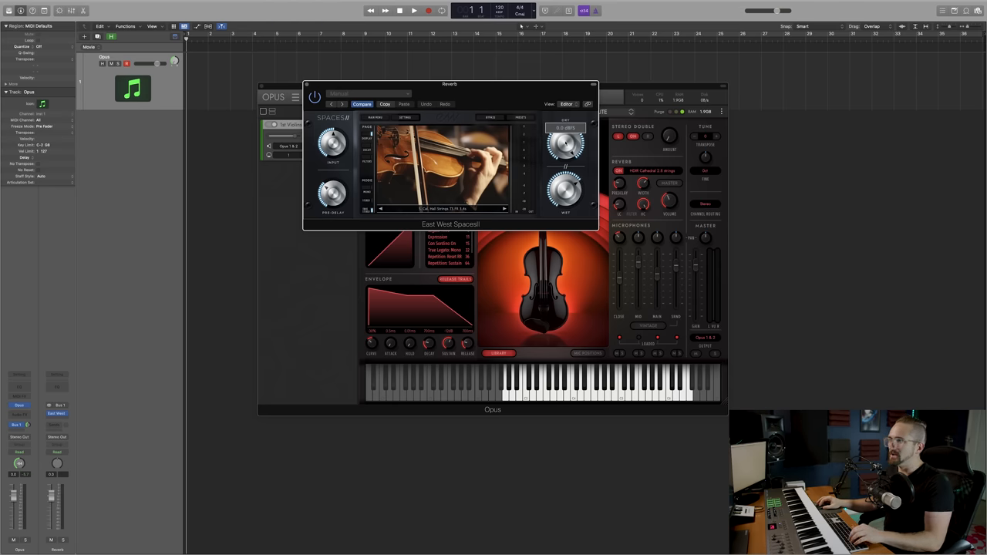
Step: Turn Spaces II dry fully down and set pre-delay to roughly 38 ms
{"action": "left_click_drag", "start_coordinate": [565, 143], "coordinate": [565, 151]}
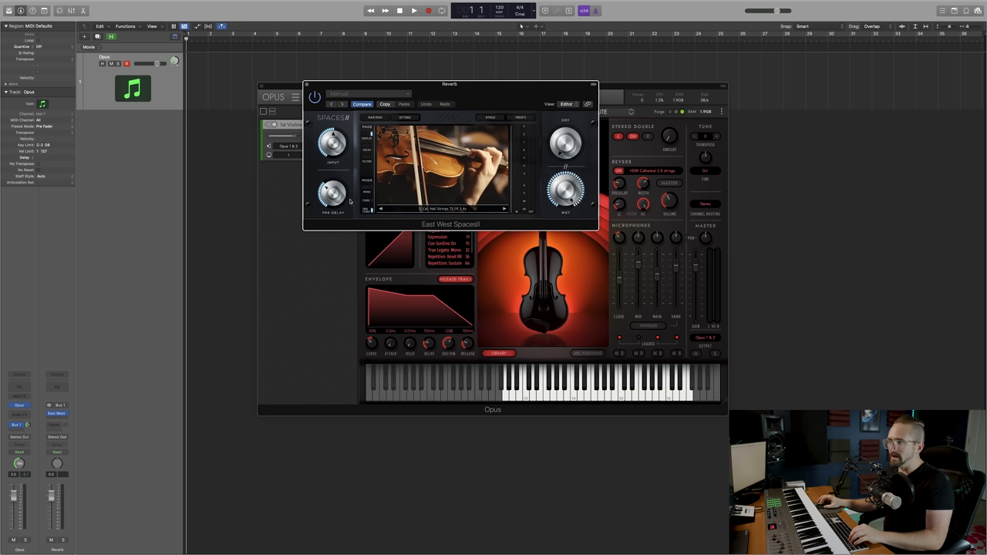
{"action": "left_click_drag", "start_coordinate": [334, 197], "coordinate": [334, 189]}
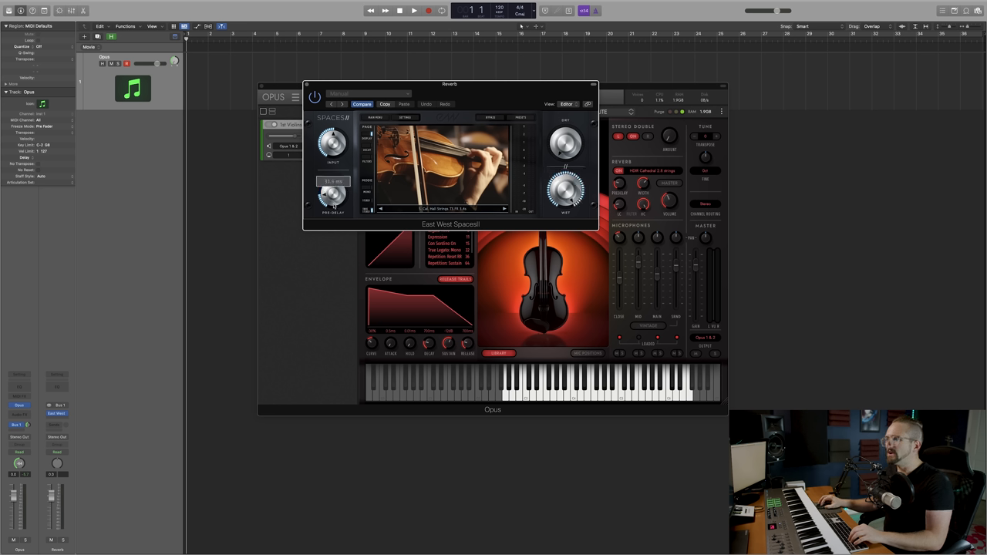
{"action": "left_click_drag", "start_coordinate": [333, 194], "coordinate": [333, 199]}
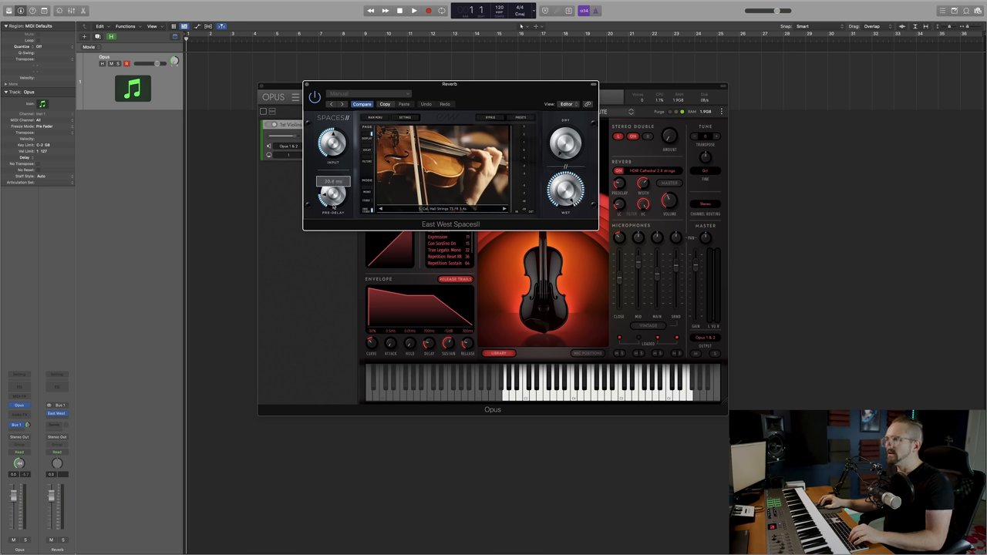